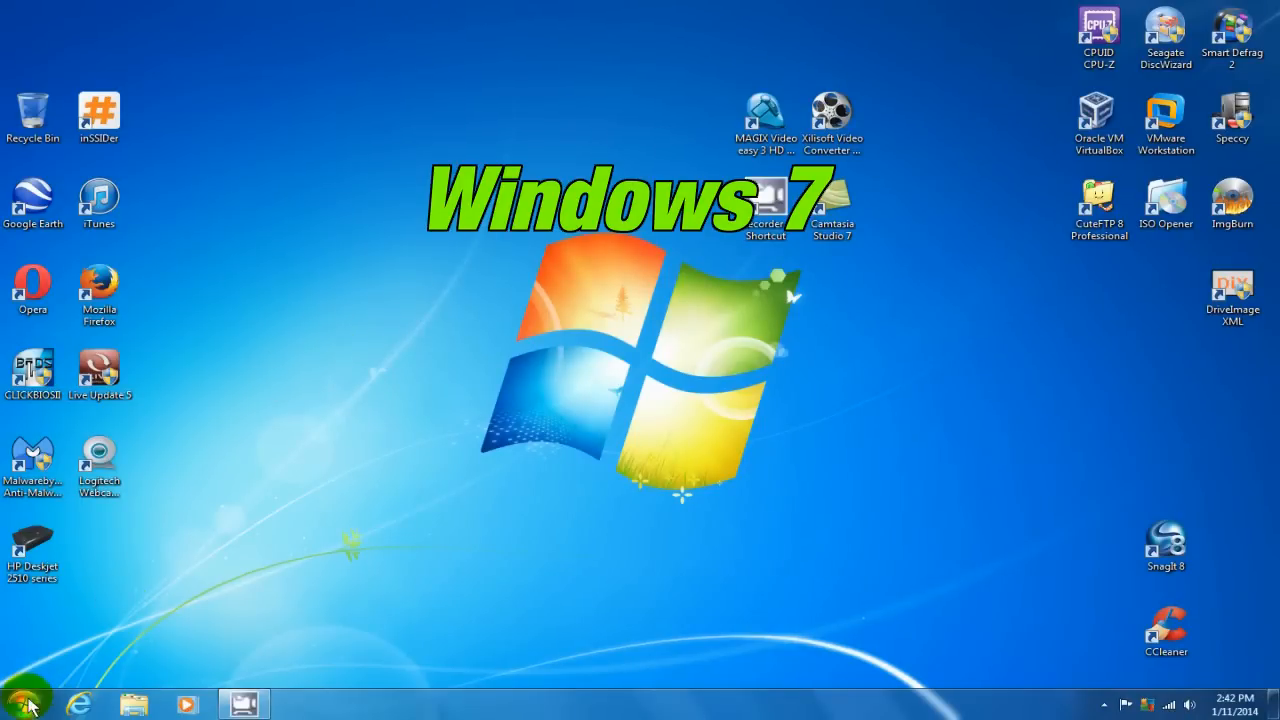
Launch System Configuration by searching 'msconfig' from the Start menu.
left_click(27, 700)
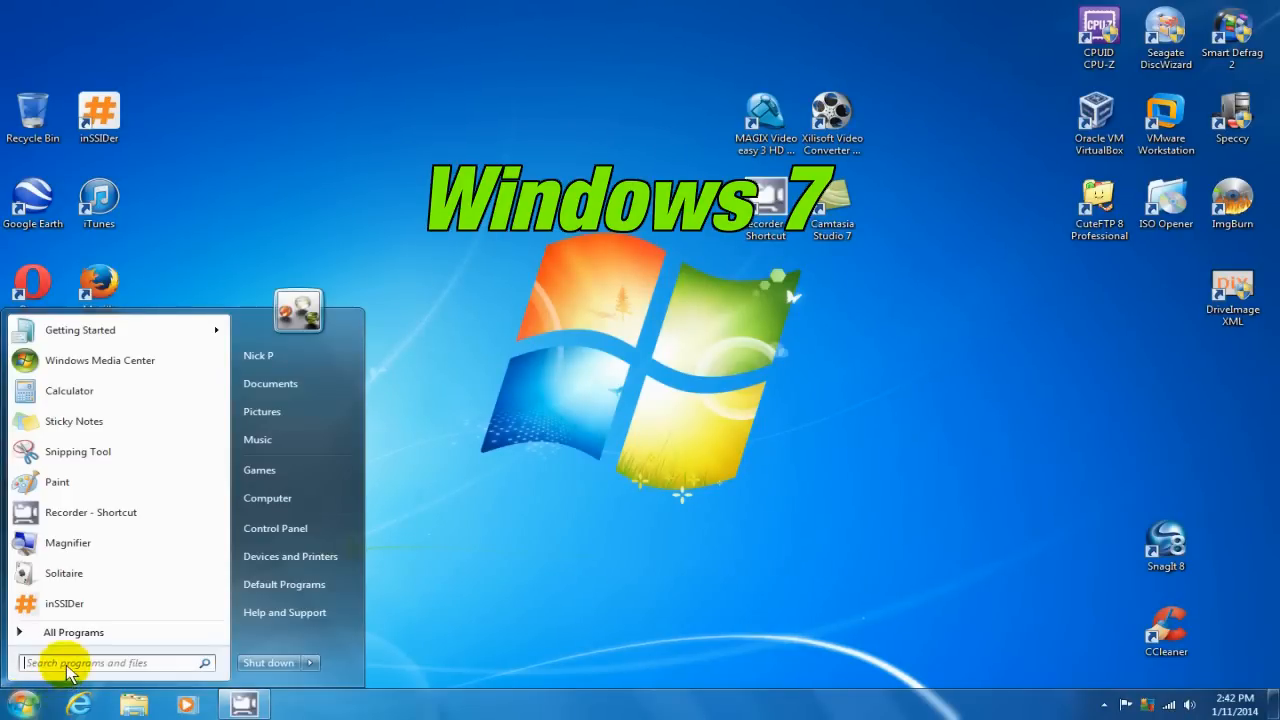
left_click(100, 661)
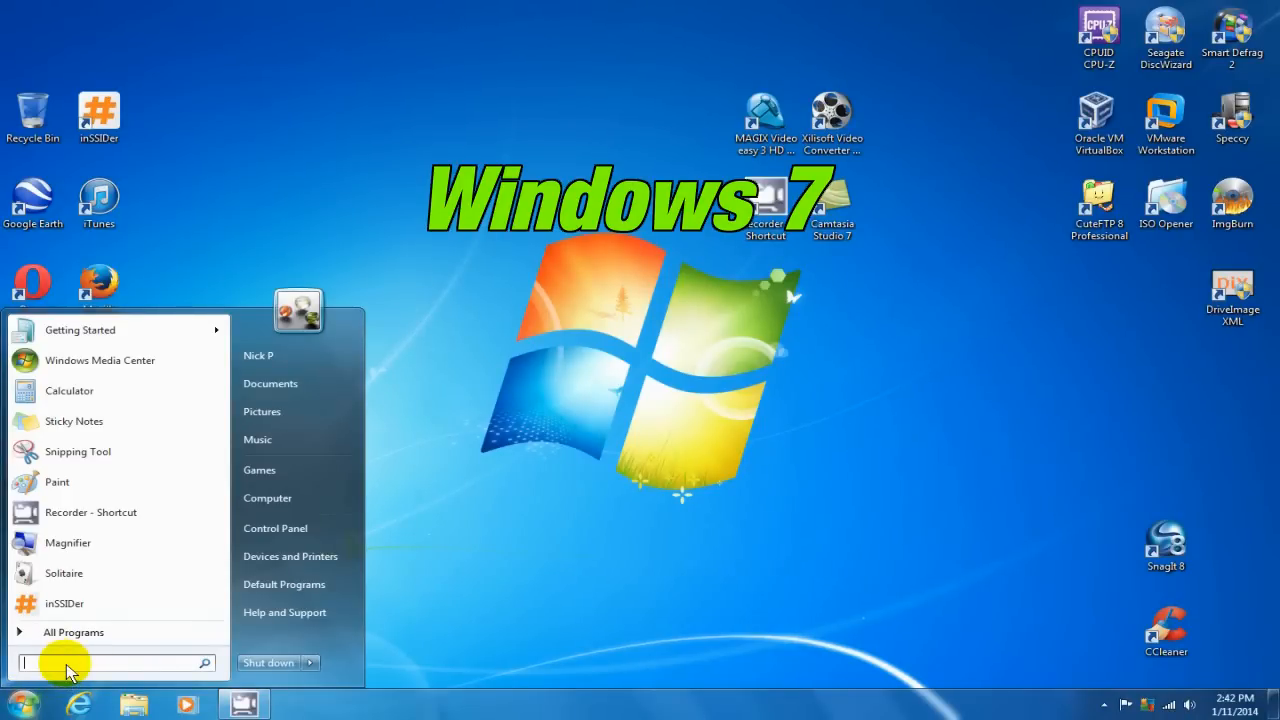
type("msconfig")
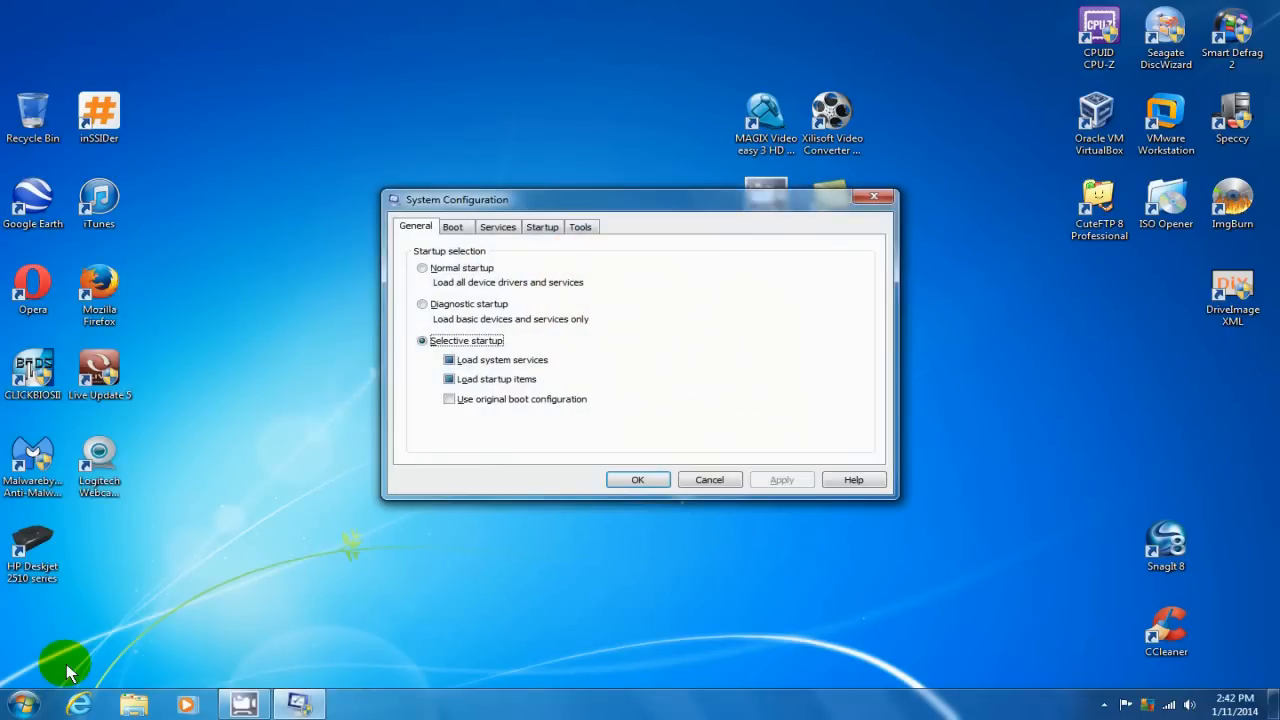
mouse_move(558, 567)
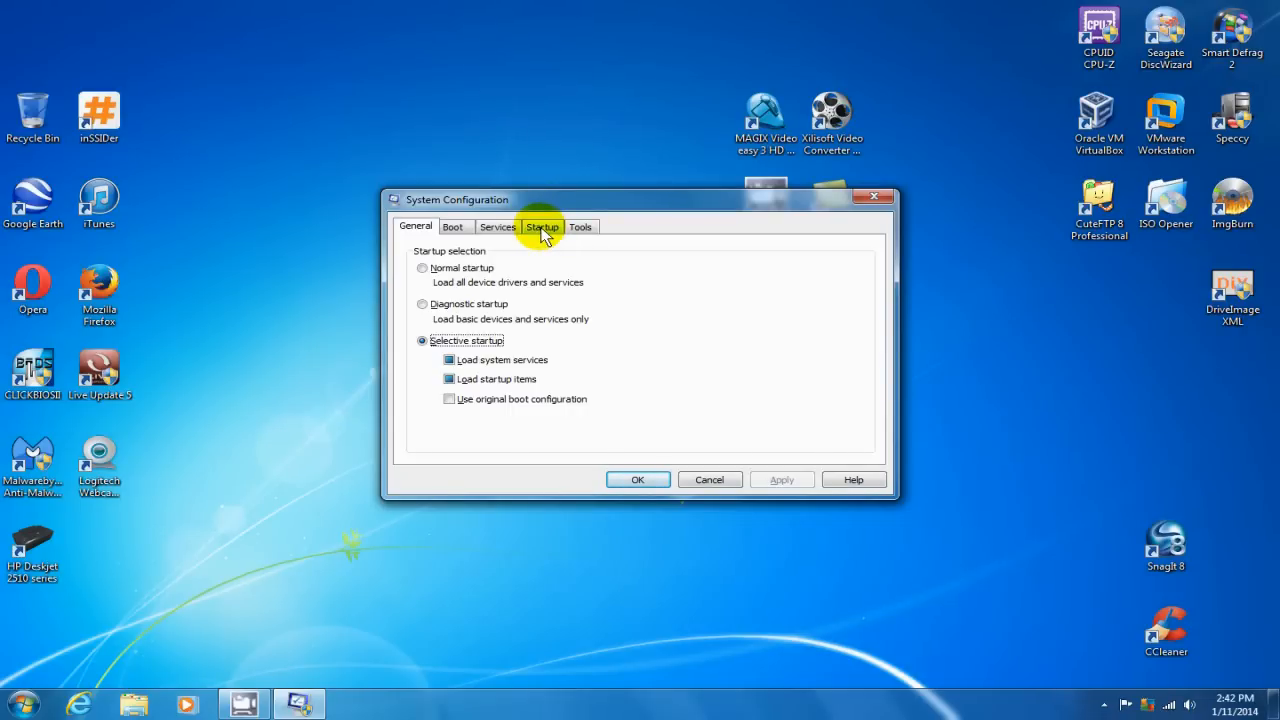
Disable the iTunes startup entry, apply it and confirm, bringing up the restart notice.
left_click(542, 226)
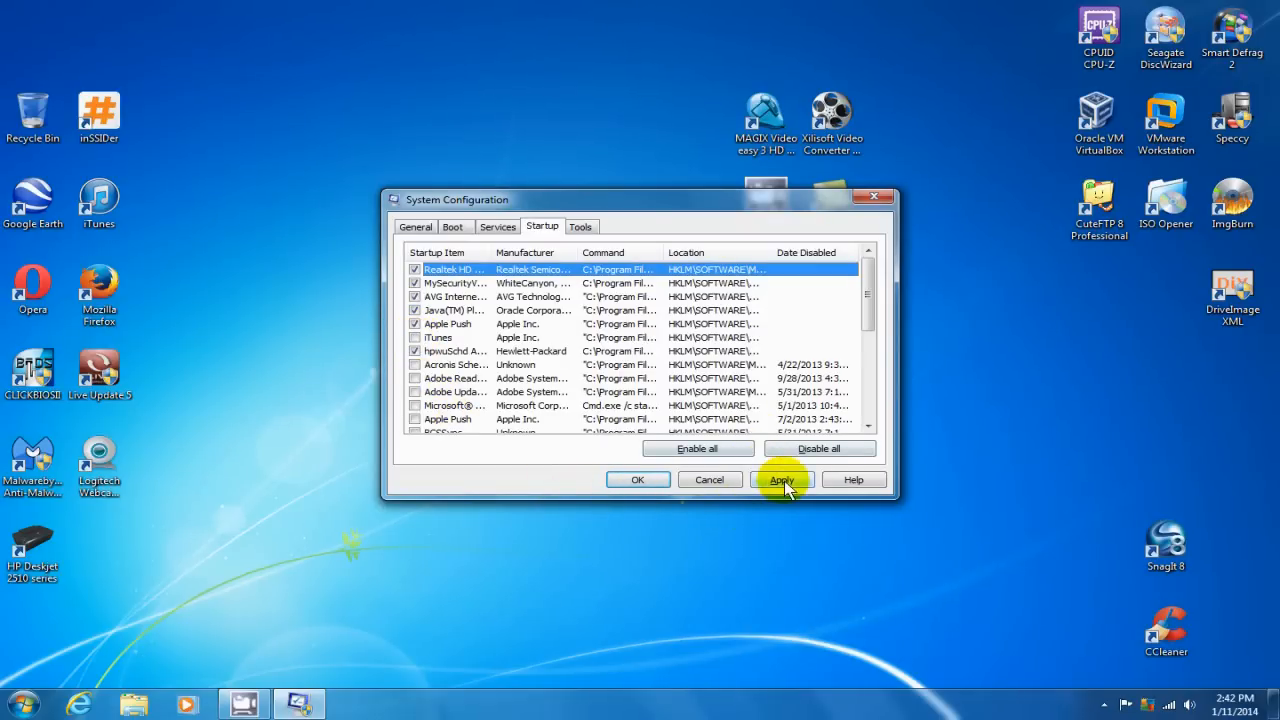
left_click(781, 480)
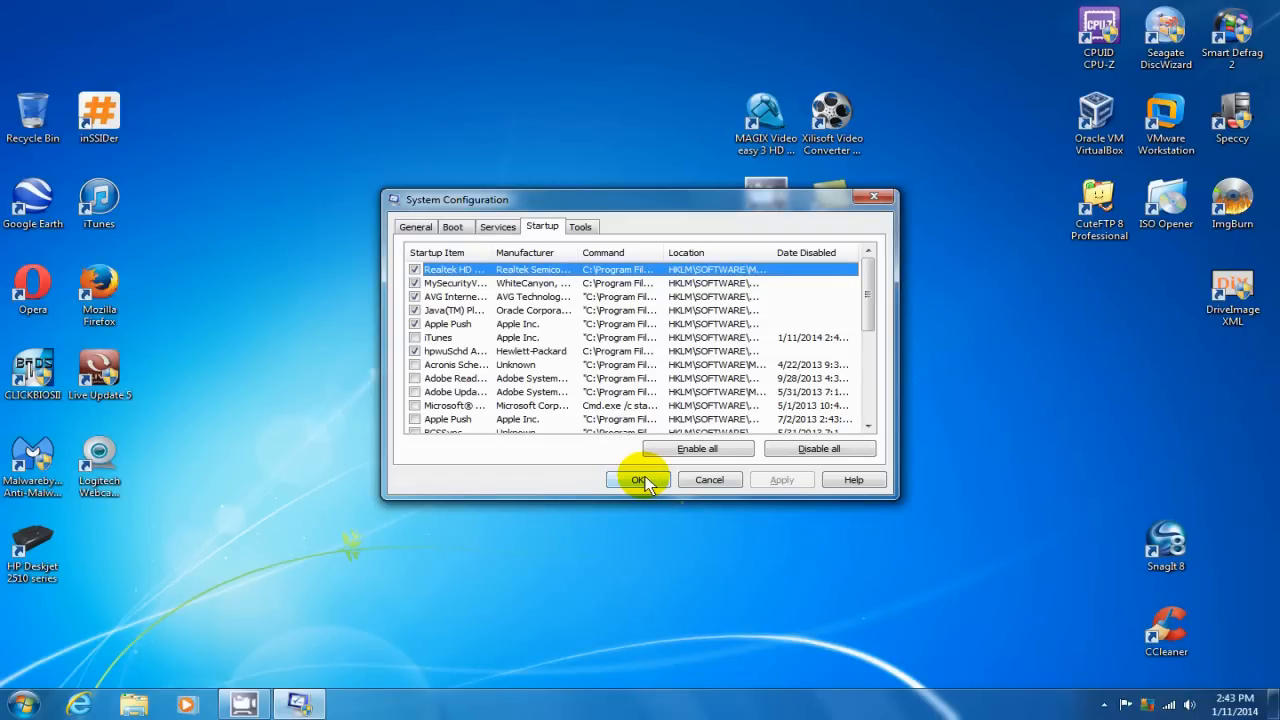
left_click(640, 480)
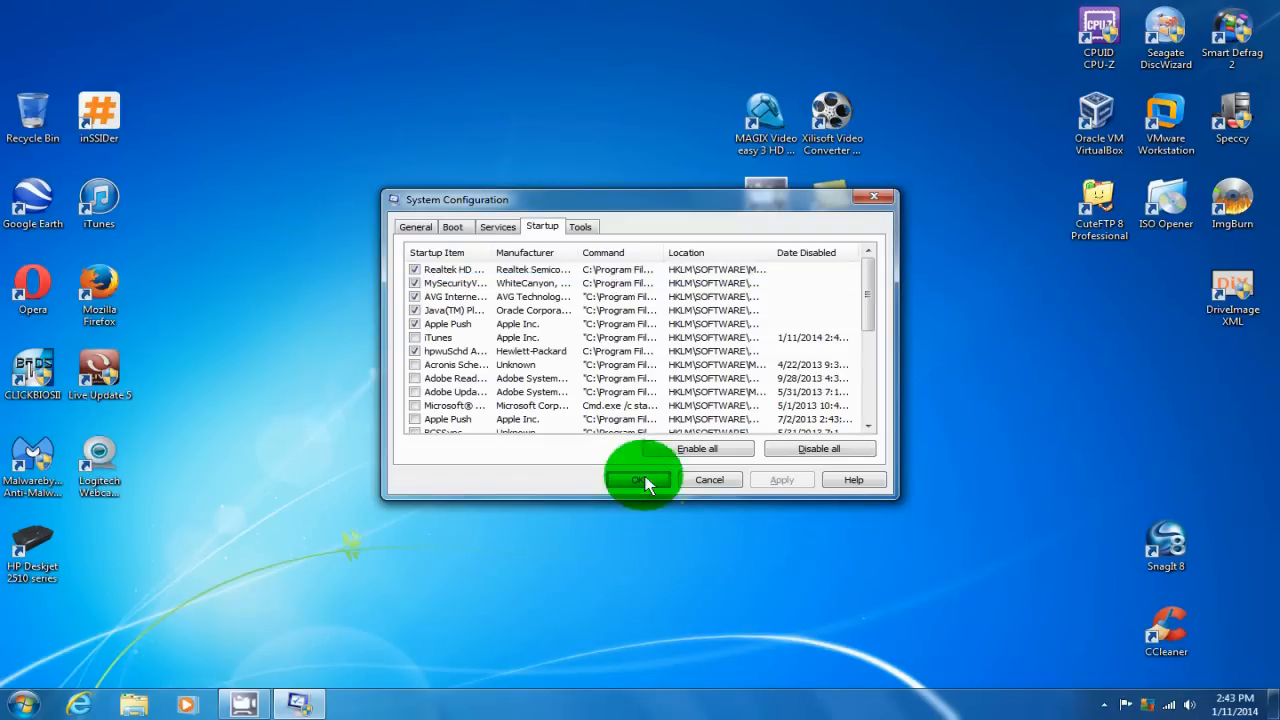
left_click(640, 479)
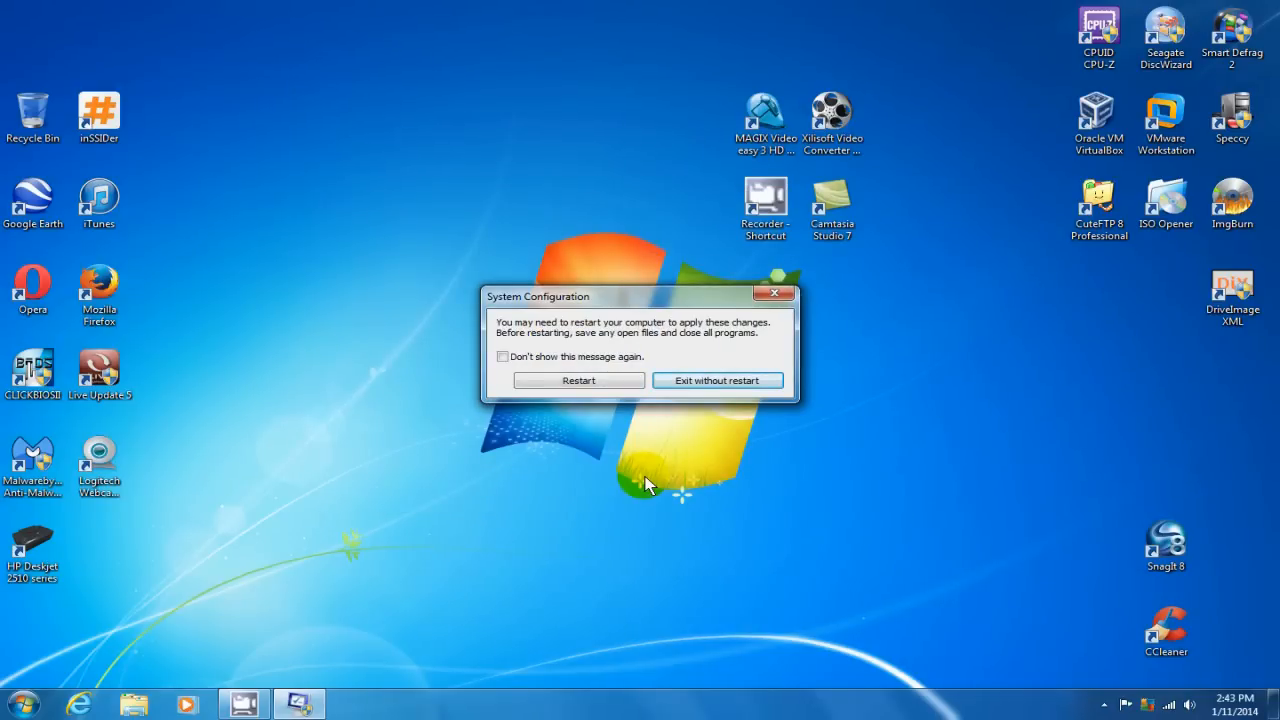
mouse_move(667, 492)
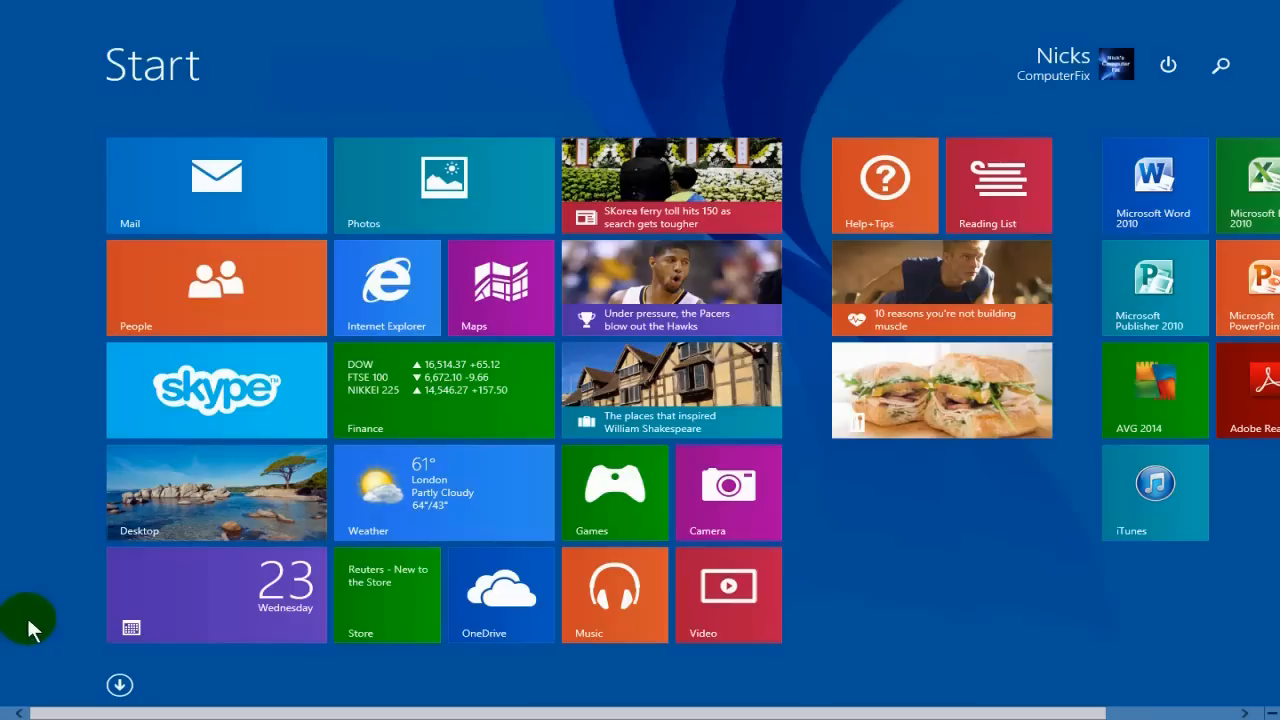
Bring up Task Manager with the Ctrl+Shift+Esc shortcut.
key("ctrl+shift+esc")
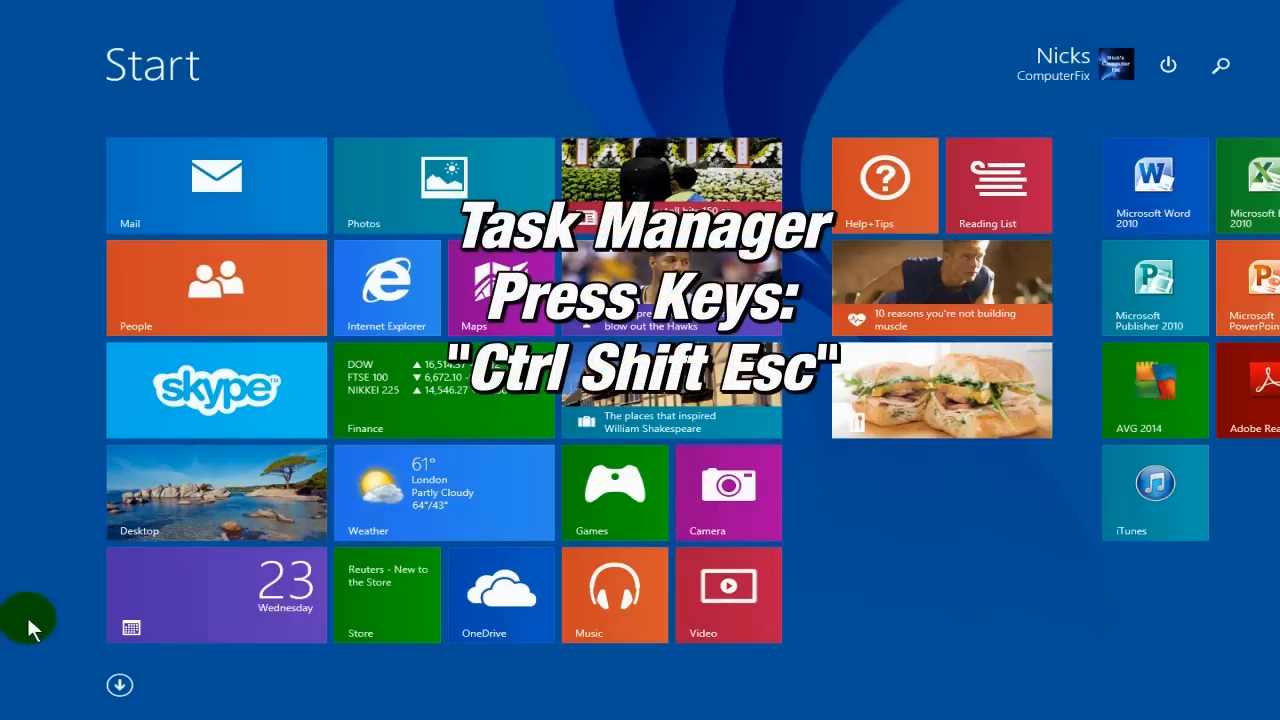
mouse_move(42, 617)
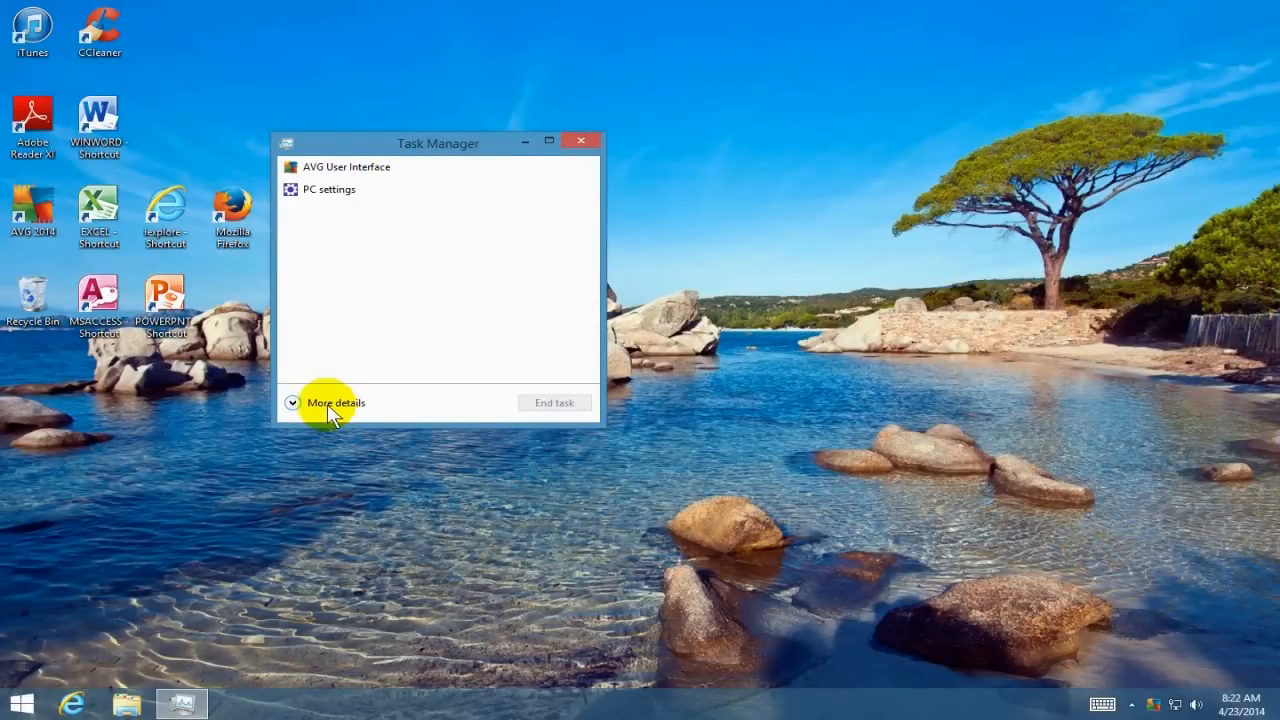
Expand Task Manager to detailed view and show the Startup list.
left_click(336, 402)
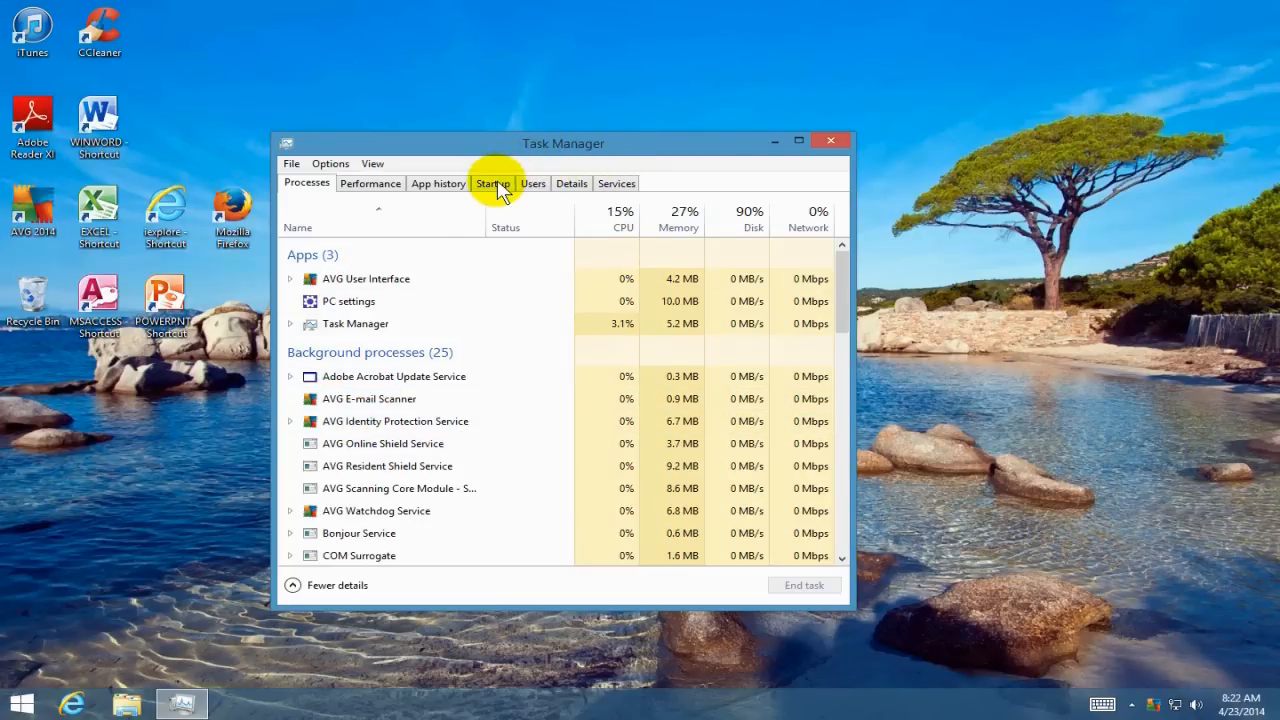
left_click(494, 183)
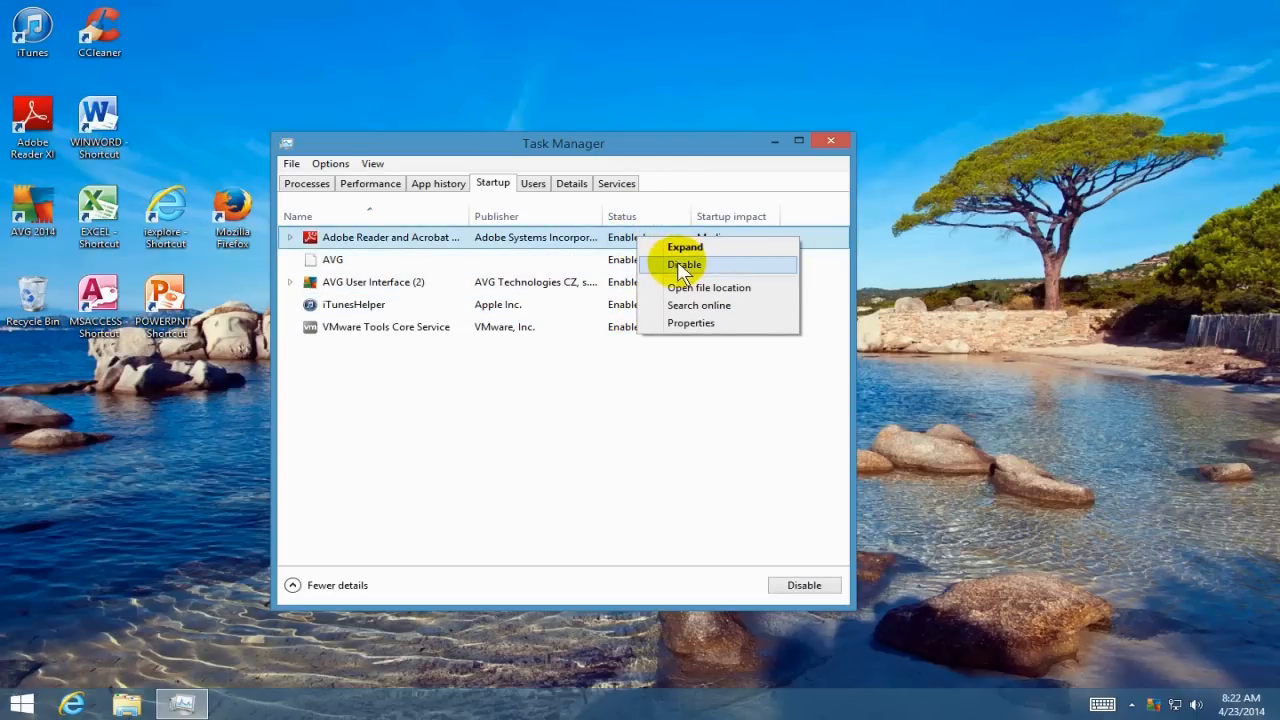
Disable the Adobe Reader and iTunesHelper startup entries.
left_click(684, 264)
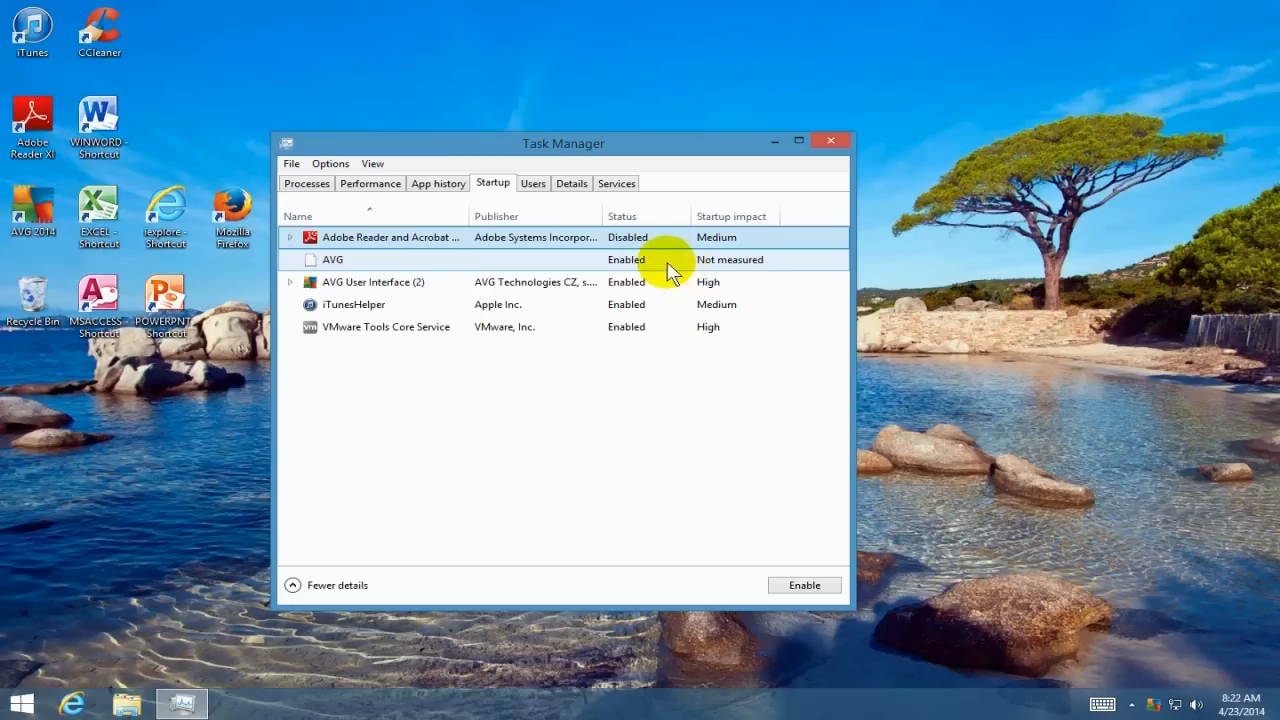
right_click(352, 304)
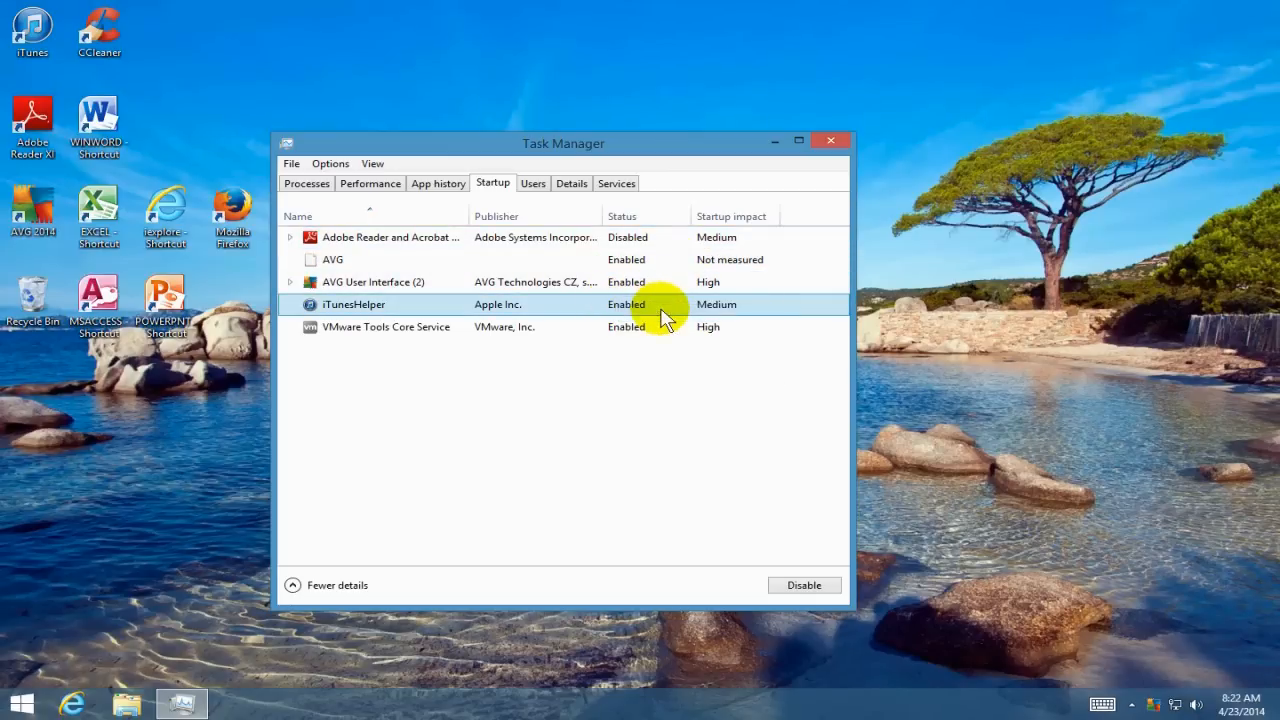
left_click(804, 585)
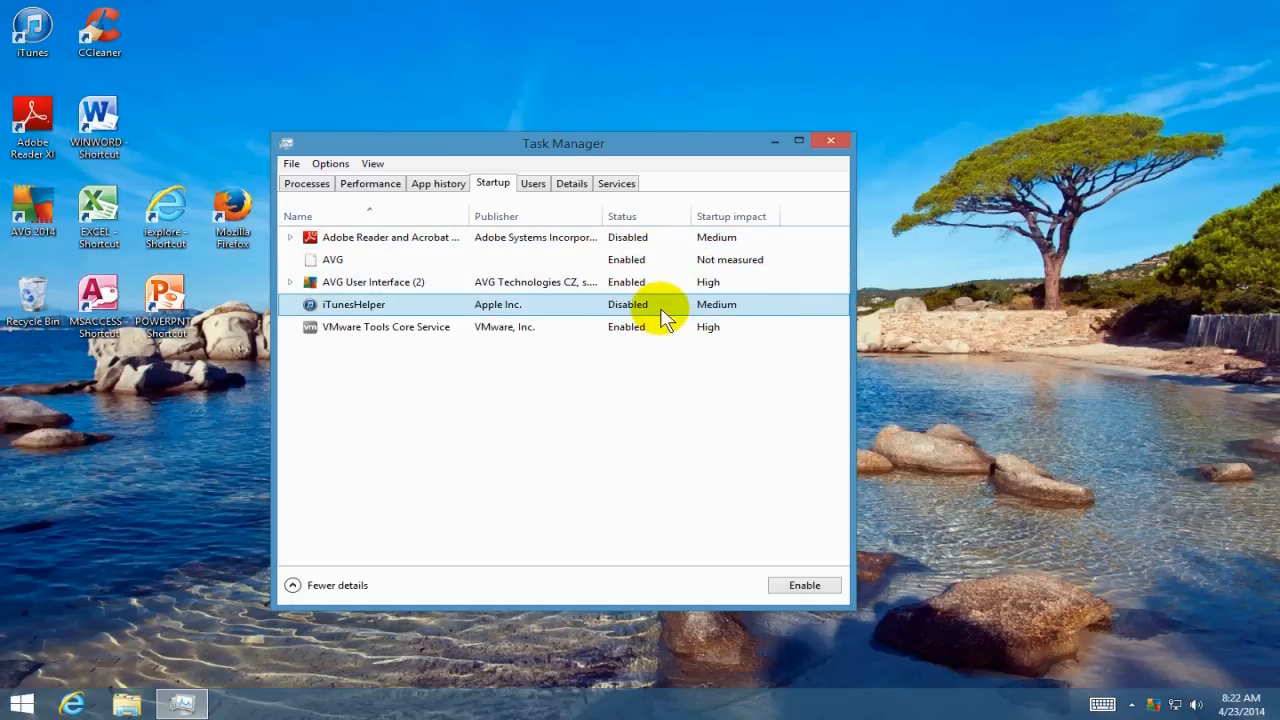
mouse_move(680, 320)
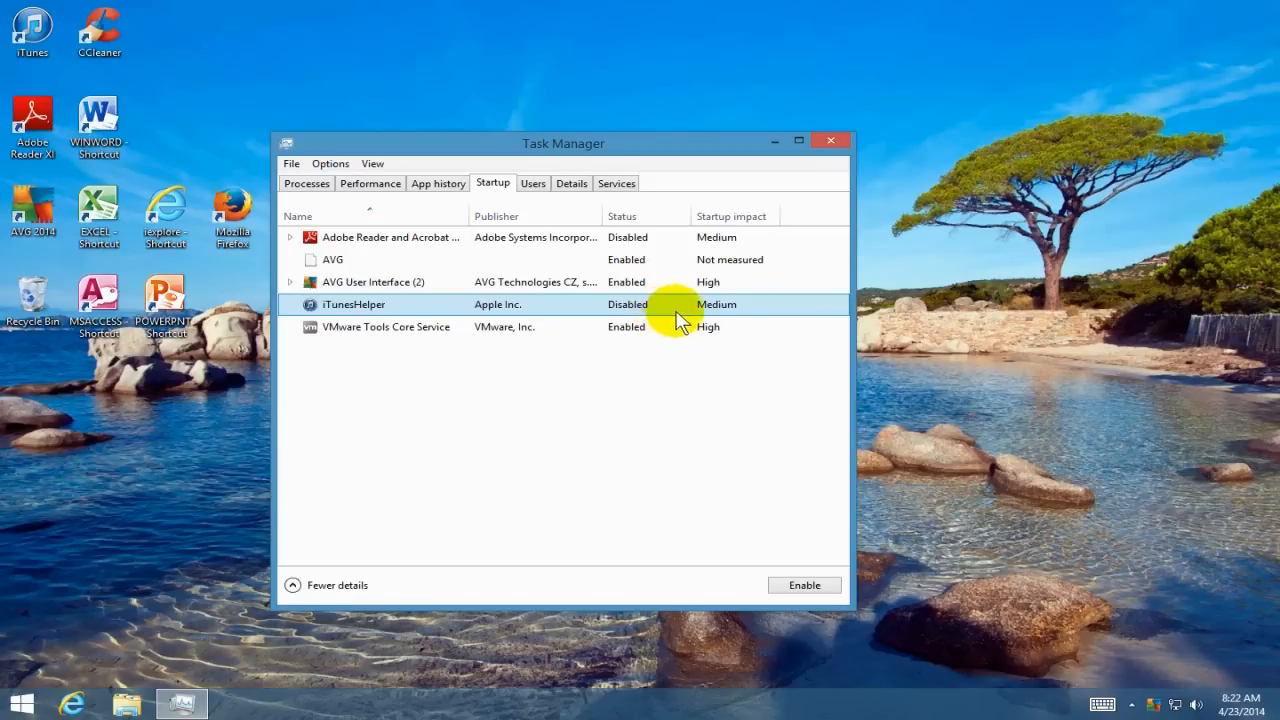
mouse_move(831, 143)
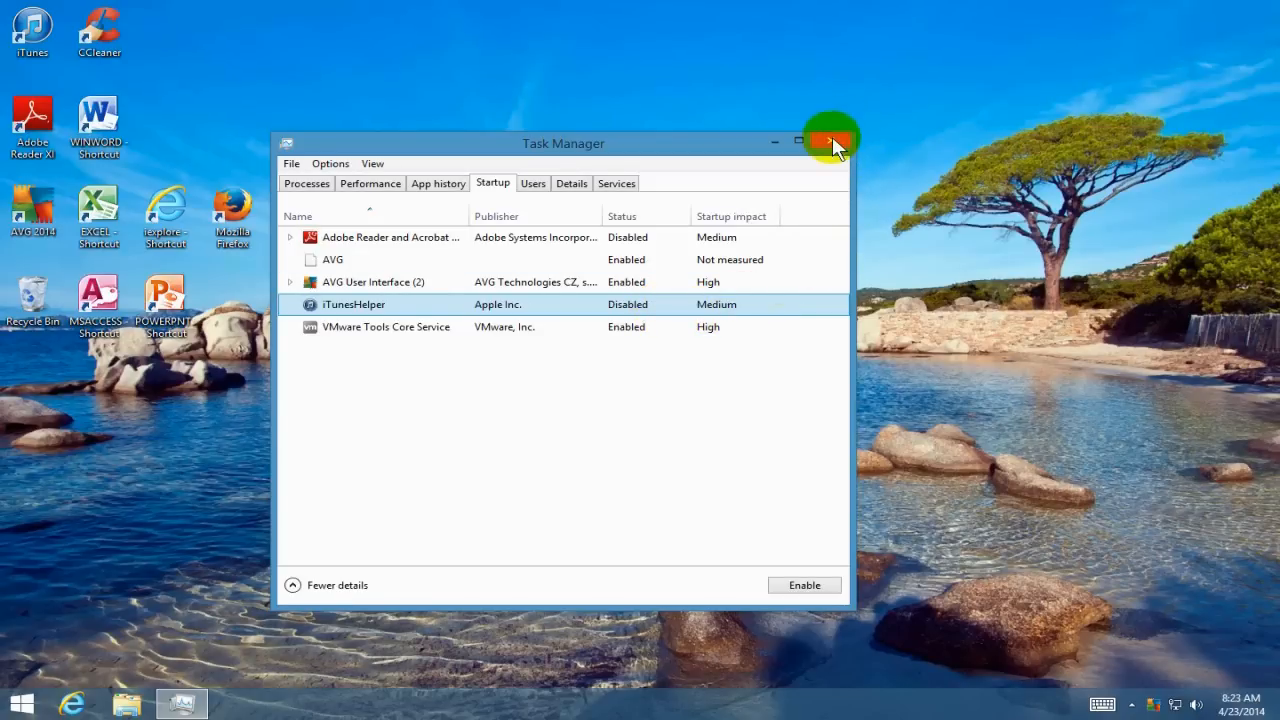